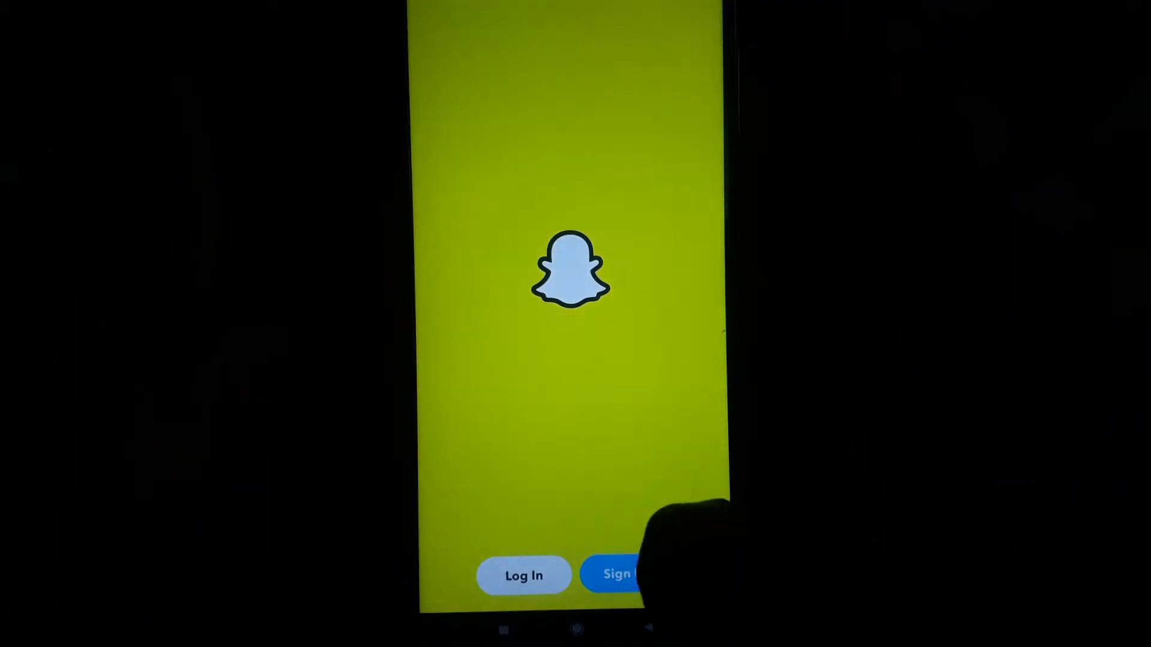
# Back out of Sign Up and reach Snapchat's Log In screen with credentials entered
pyautogui.click(620, 574)
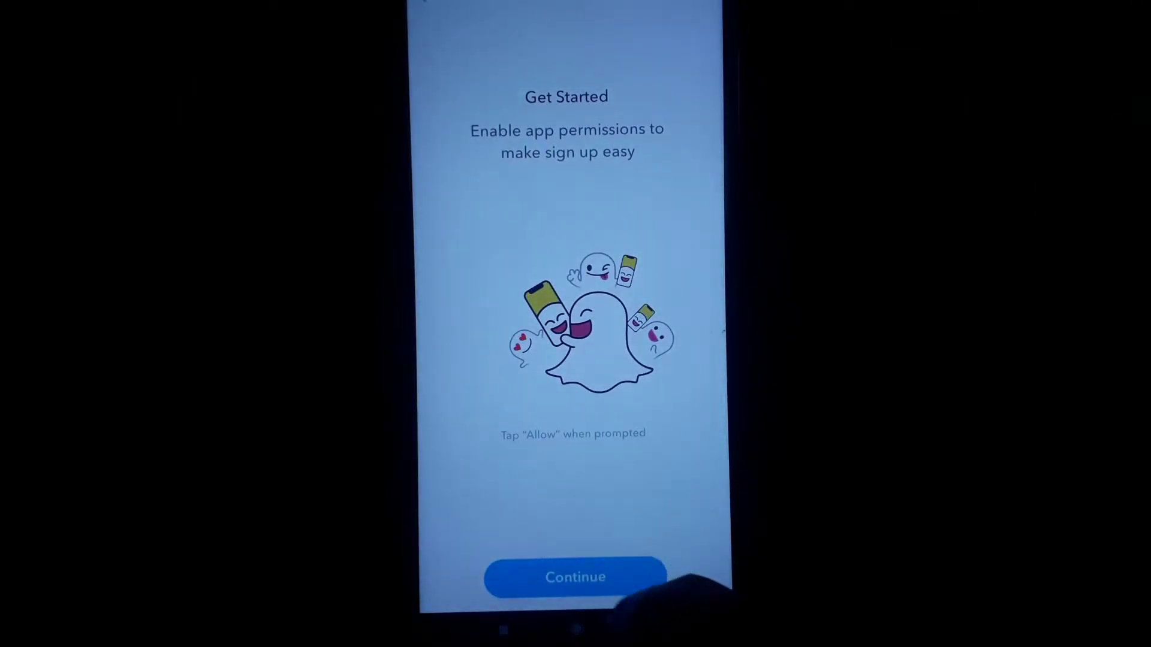
pyautogui.click(575, 577)
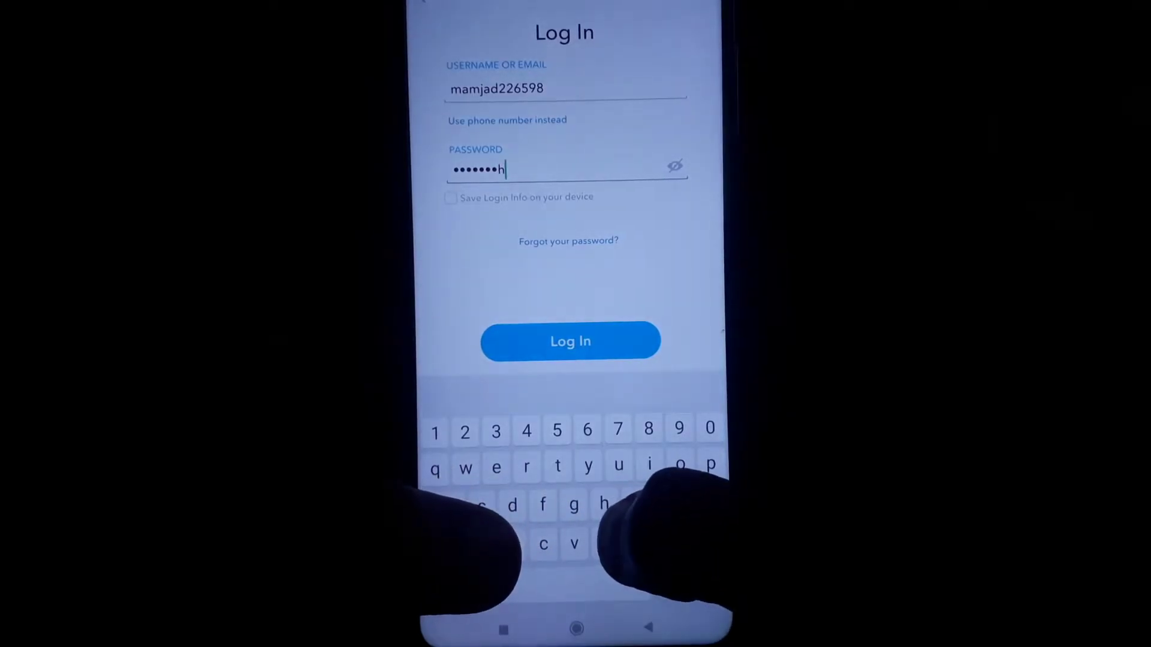
# Submit the Snapchat login, landing on the home screen with Google's save-password prompt
pyautogui.click(570, 341)
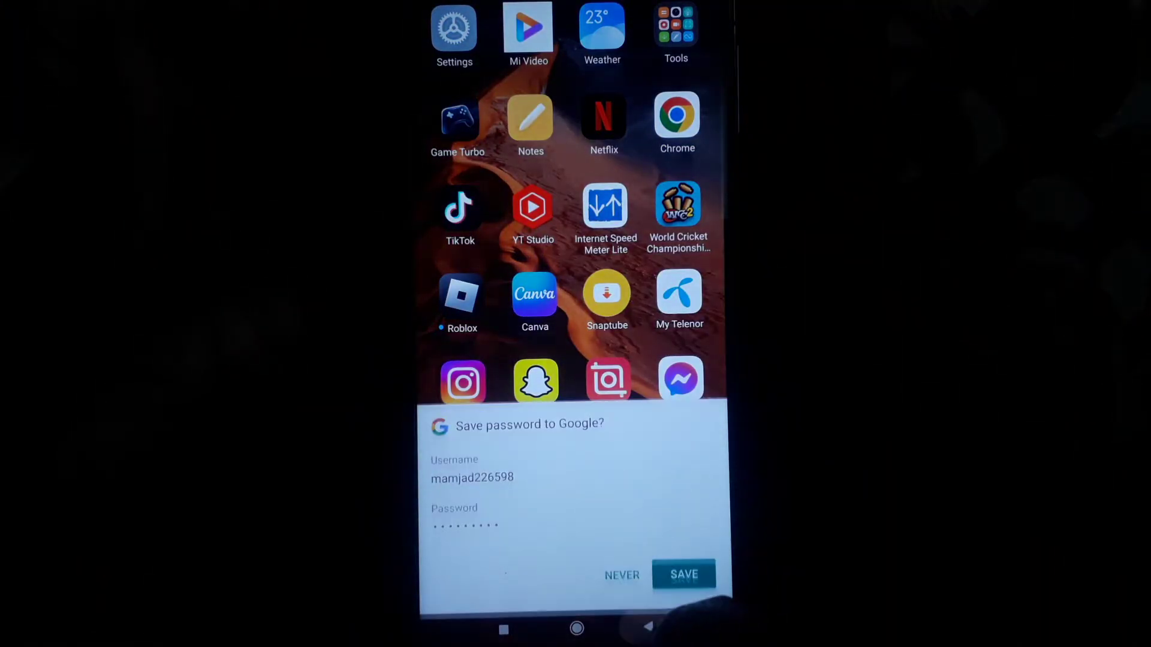
# Dismiss the save-password prompt and open Snapchat's storage details (437 MB)
pyautogui.click(621, 574)
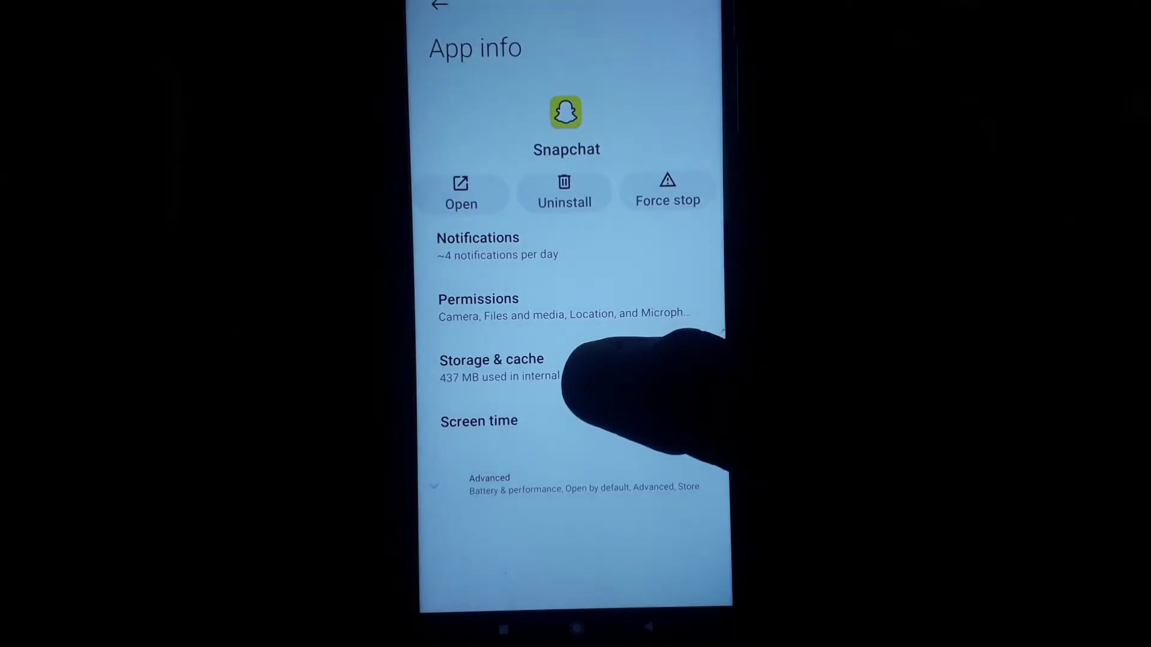
pyautogui.click(490, 360)
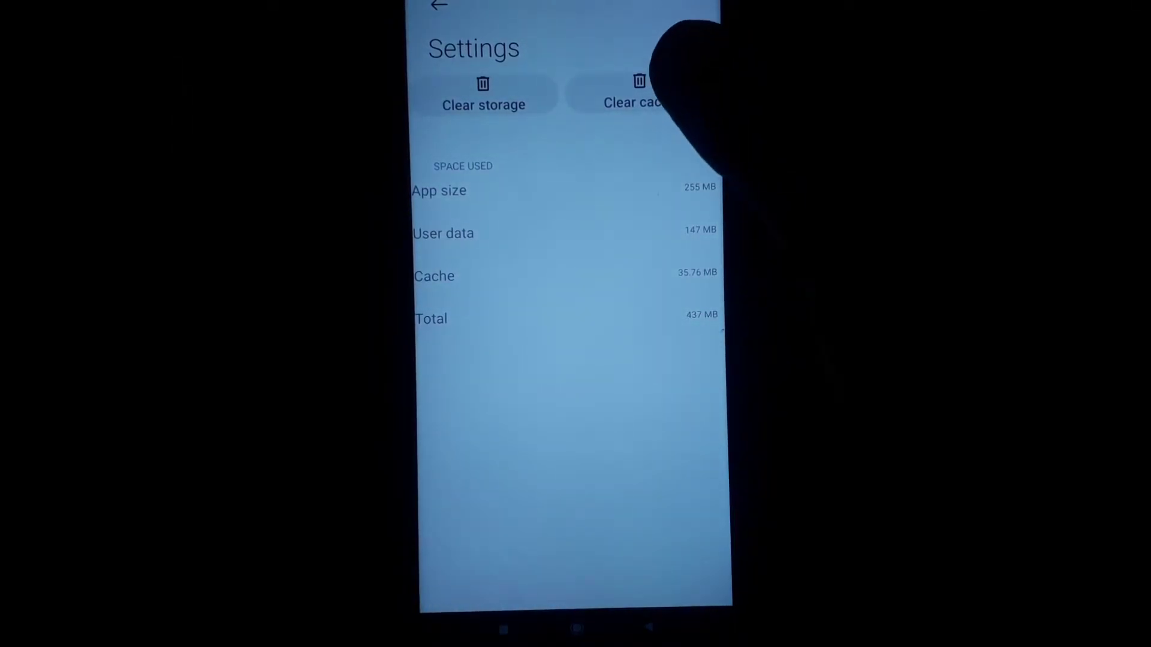
# Clear Snapchat's cache, dropping storage to 401 MB, and return from App info
pyautogui.click(639, 95)
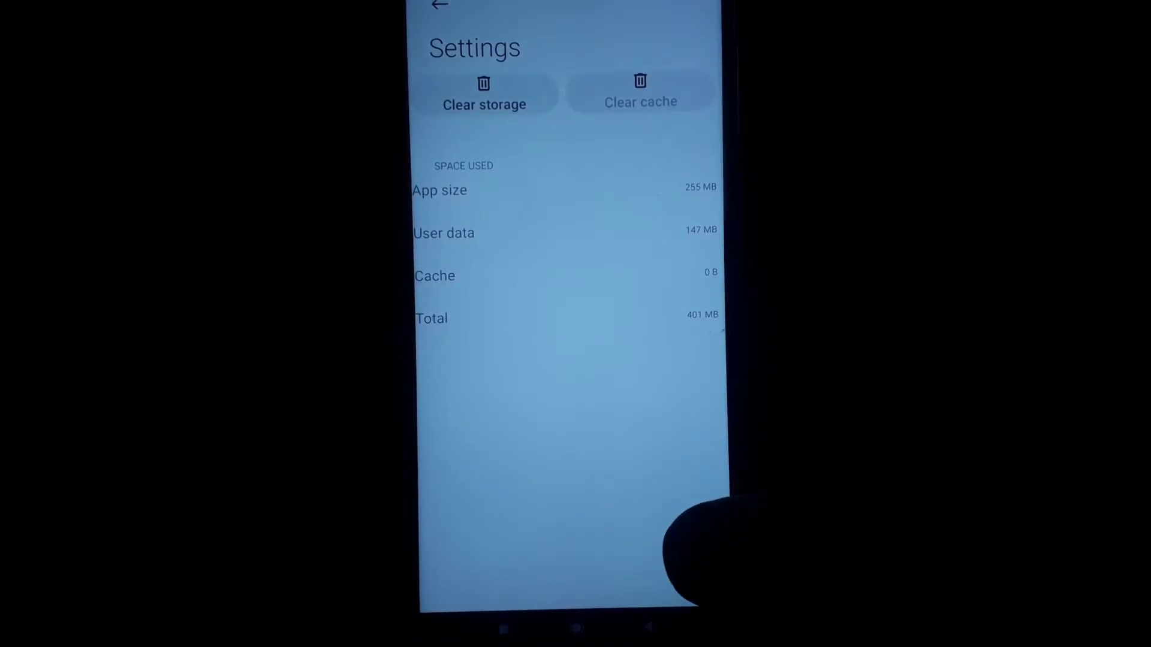
pyautogui.moveTo(661, 573)
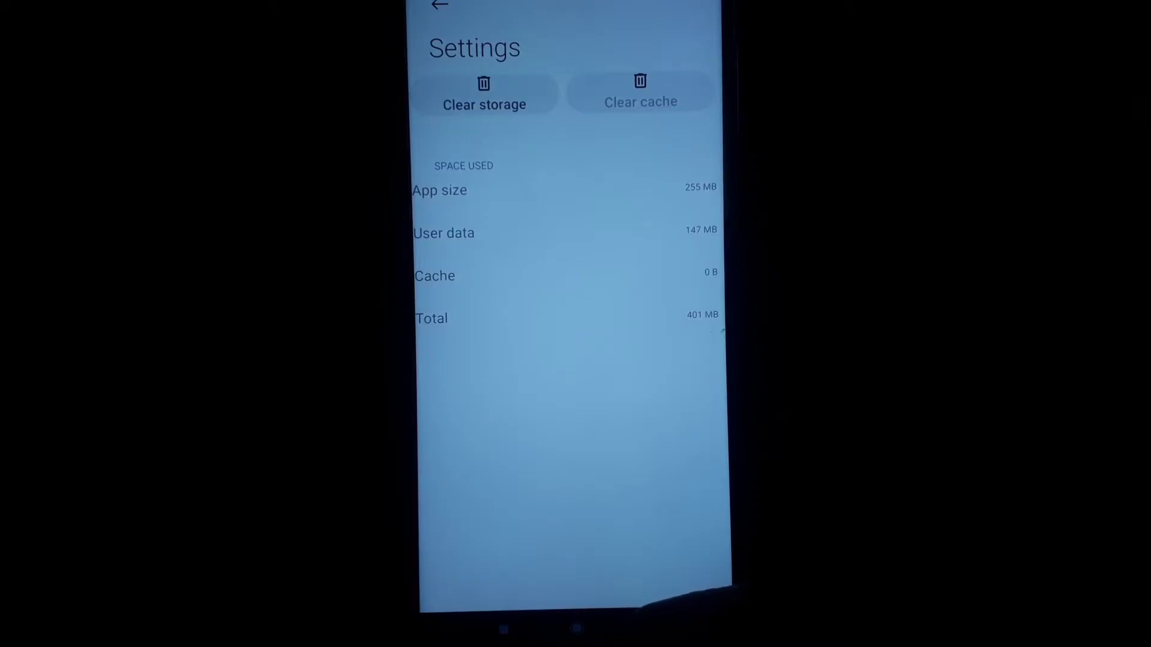
pyautogui.click(439, 6)
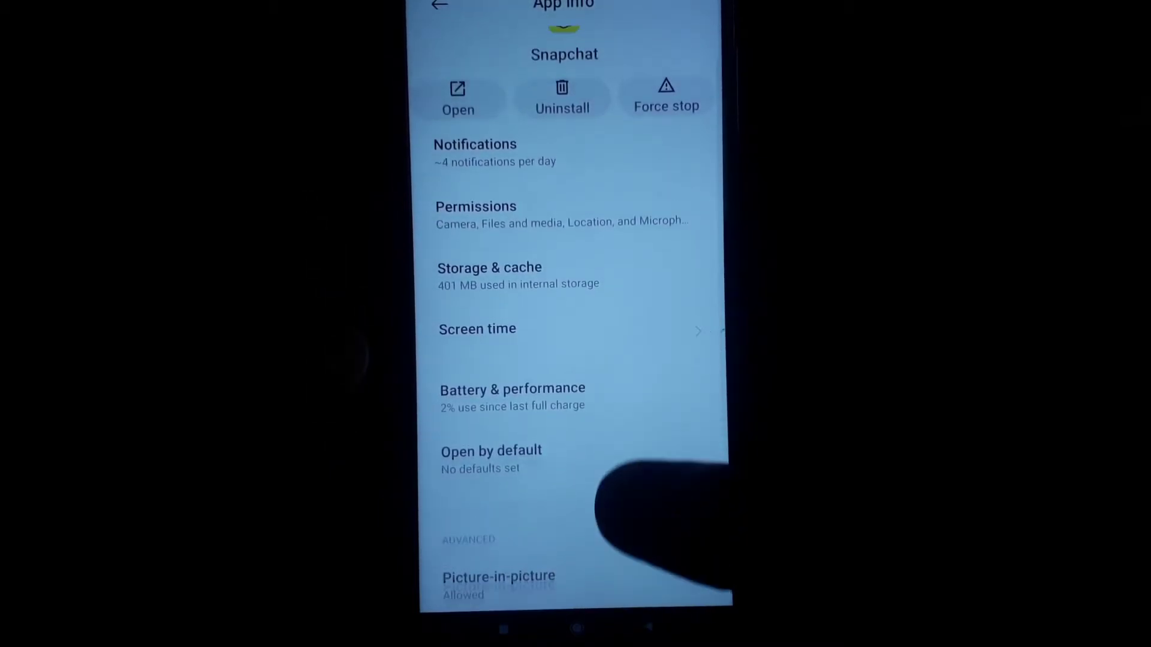
pyautogui.scroll(-3)
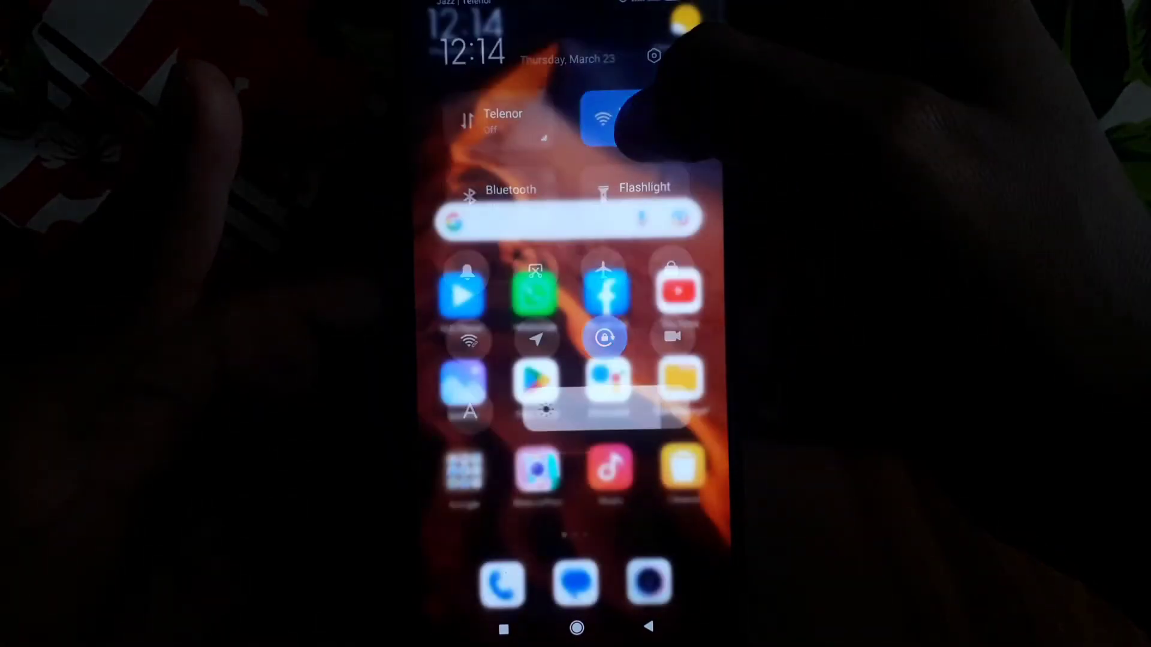
# Clear all recent apps and relaunch Snapchat to its login screen
pyautogui.click(604, 117)
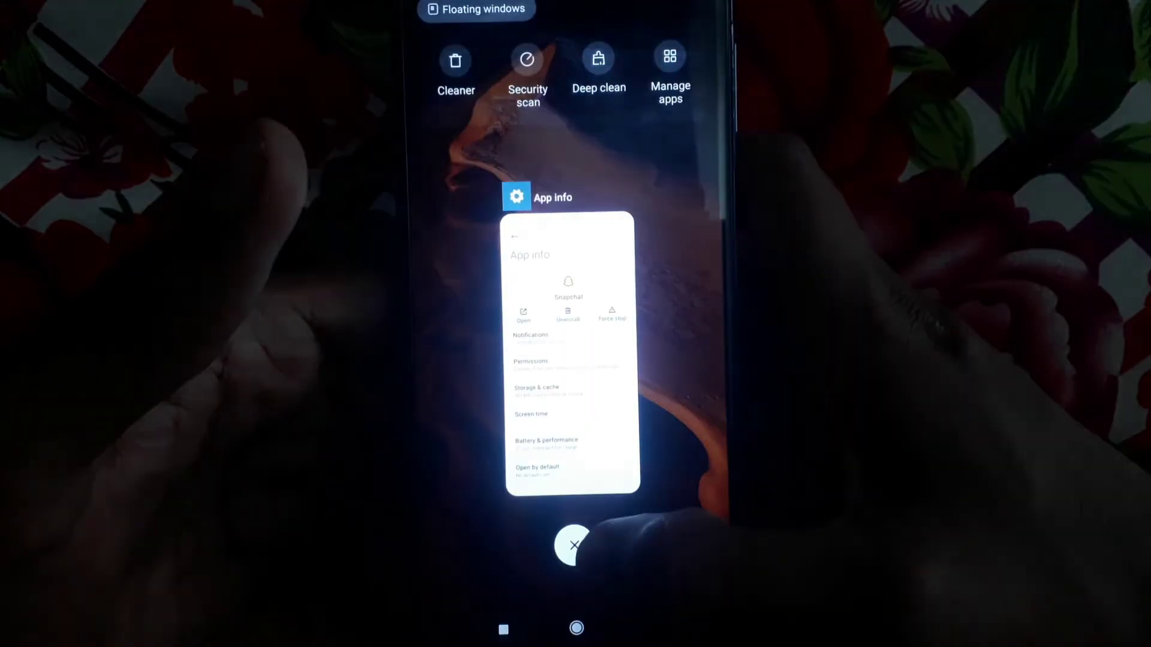
pyautogui.click(574, 546)
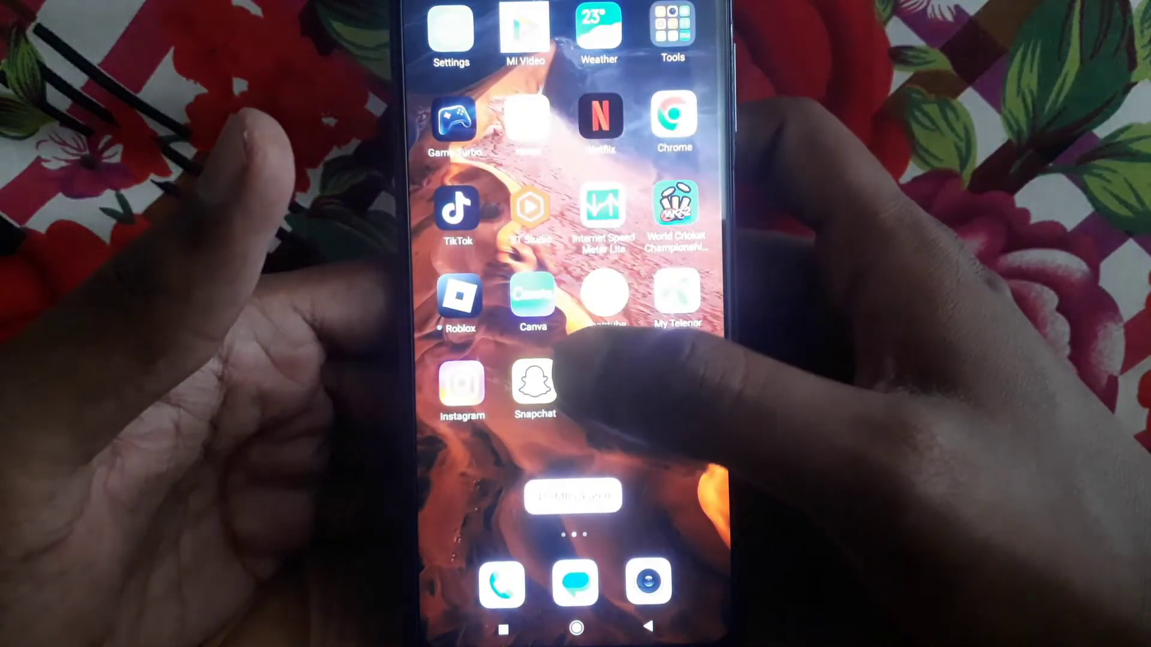
pyautogui.click(534, 386)
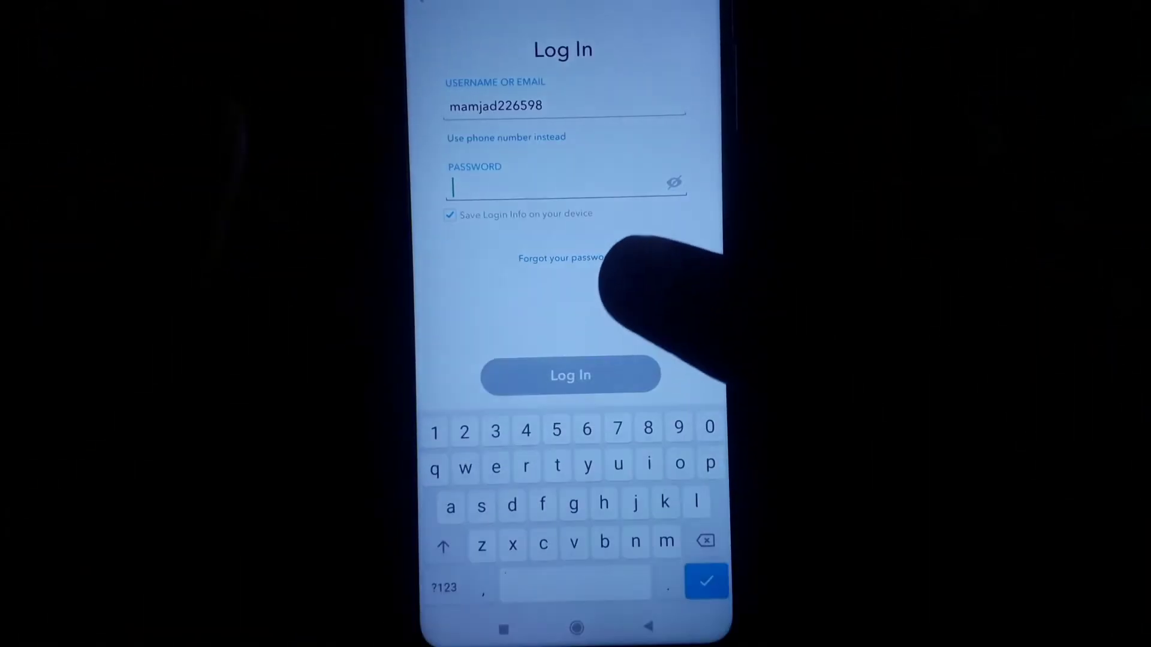
# Re-enter the account password and submit the Snapchat login
pyautogui.click(565, 187)
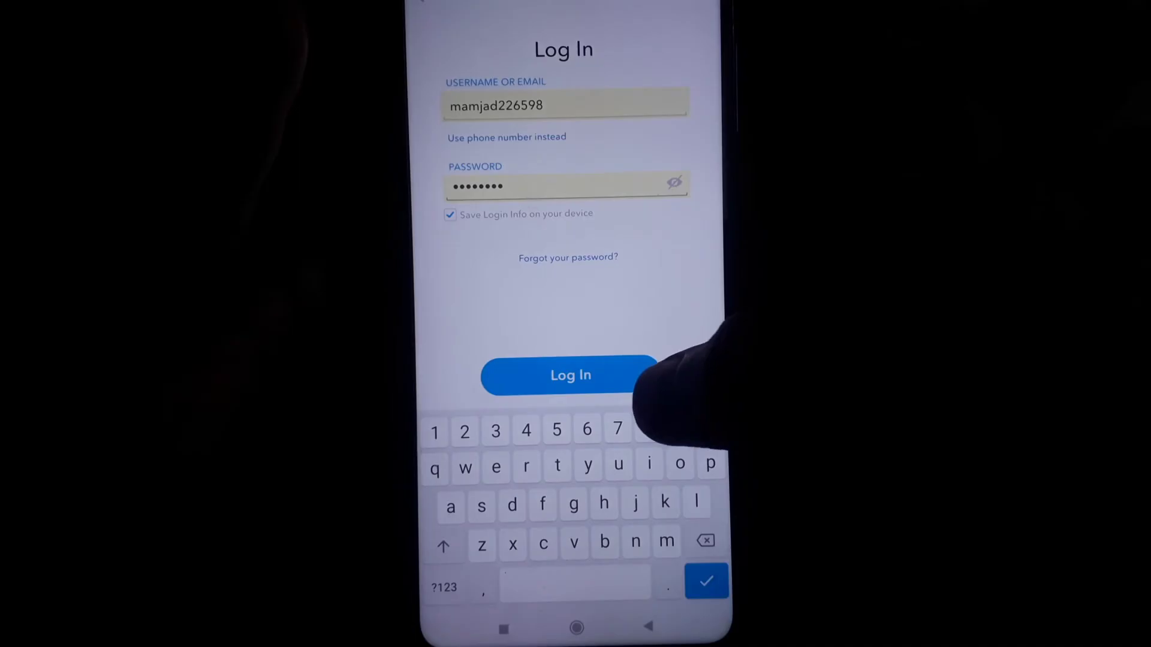
pyautogui.click(570, 375)
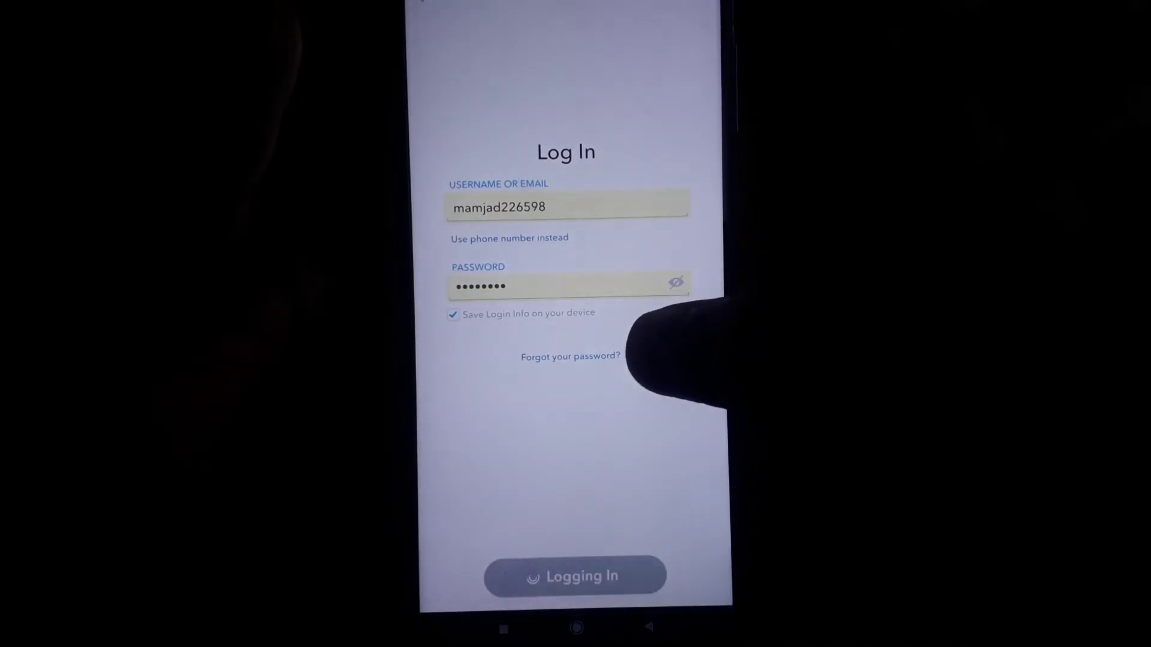